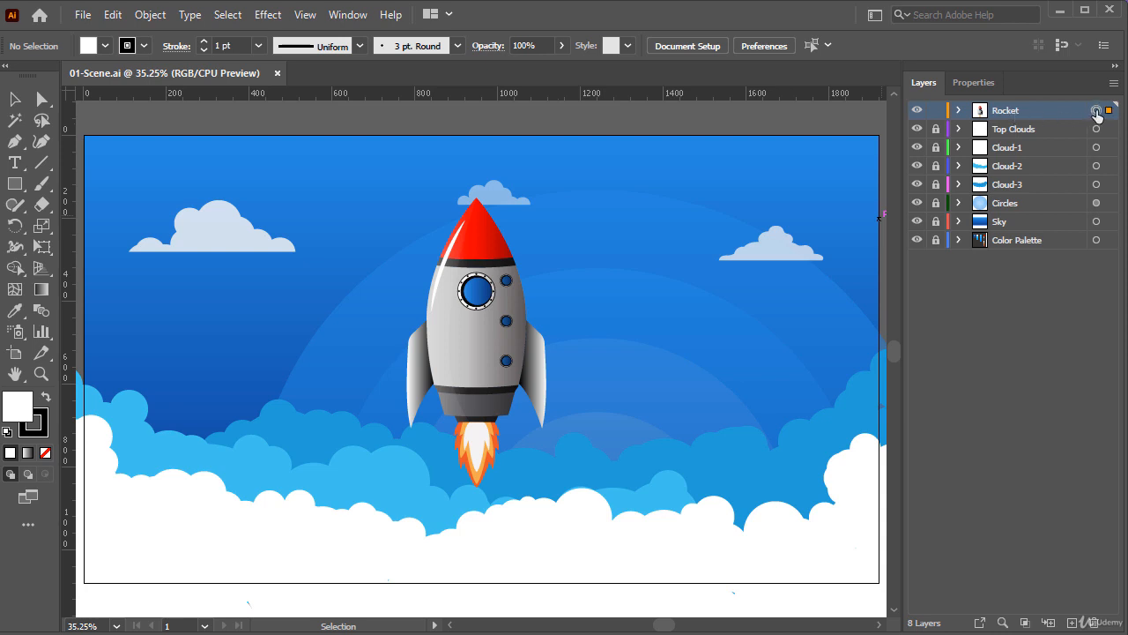
Delete the Color Palette layer and its artwork, confirming the deletion warning.
left_click(1096, 110)
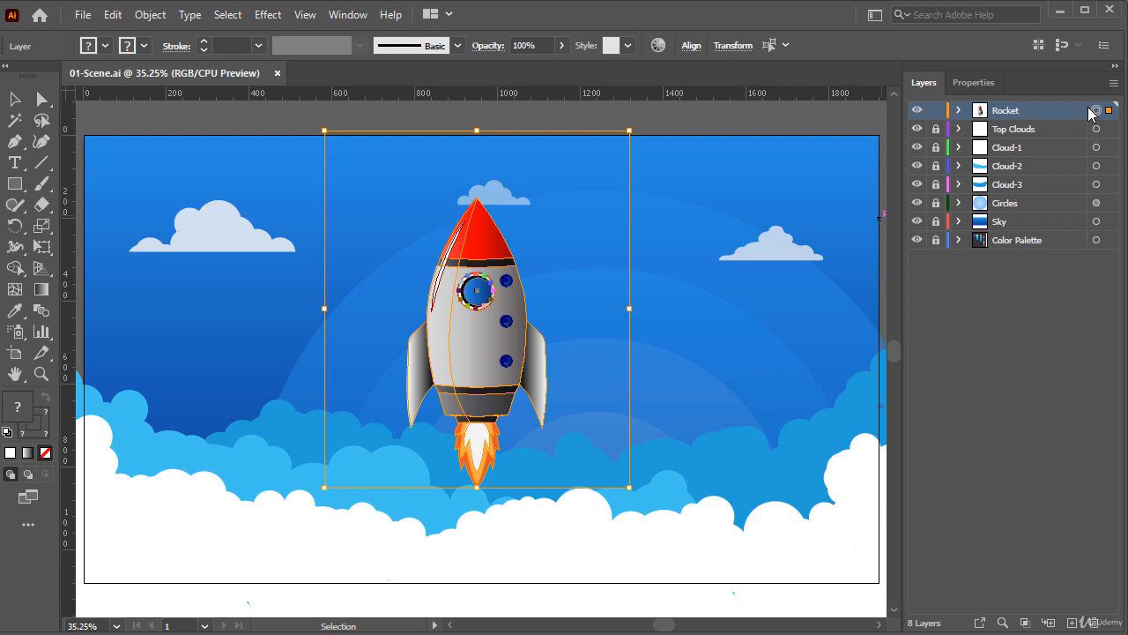
left_click(1017, 240)
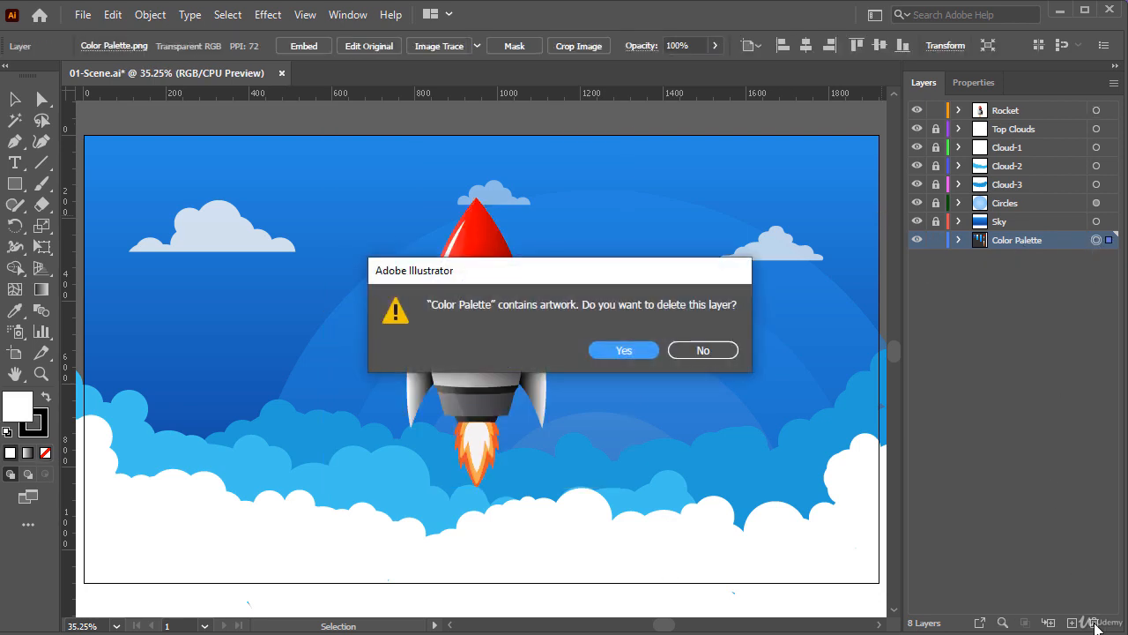
left_click(623, 350)
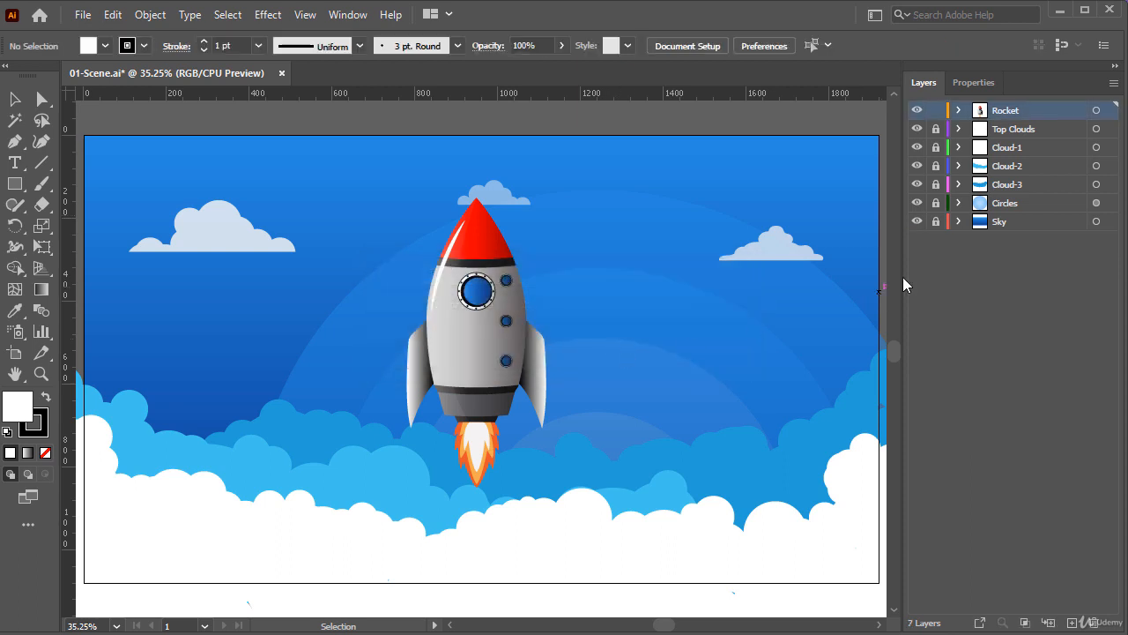
mouse_move(1004, 208)
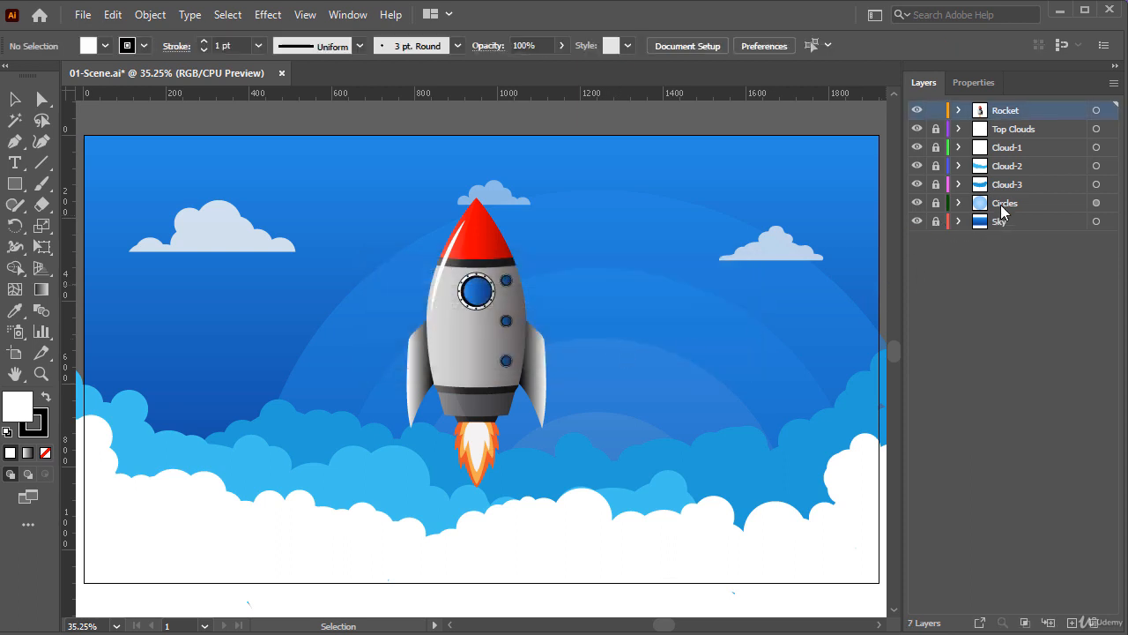
mouse_move(1004, 176)
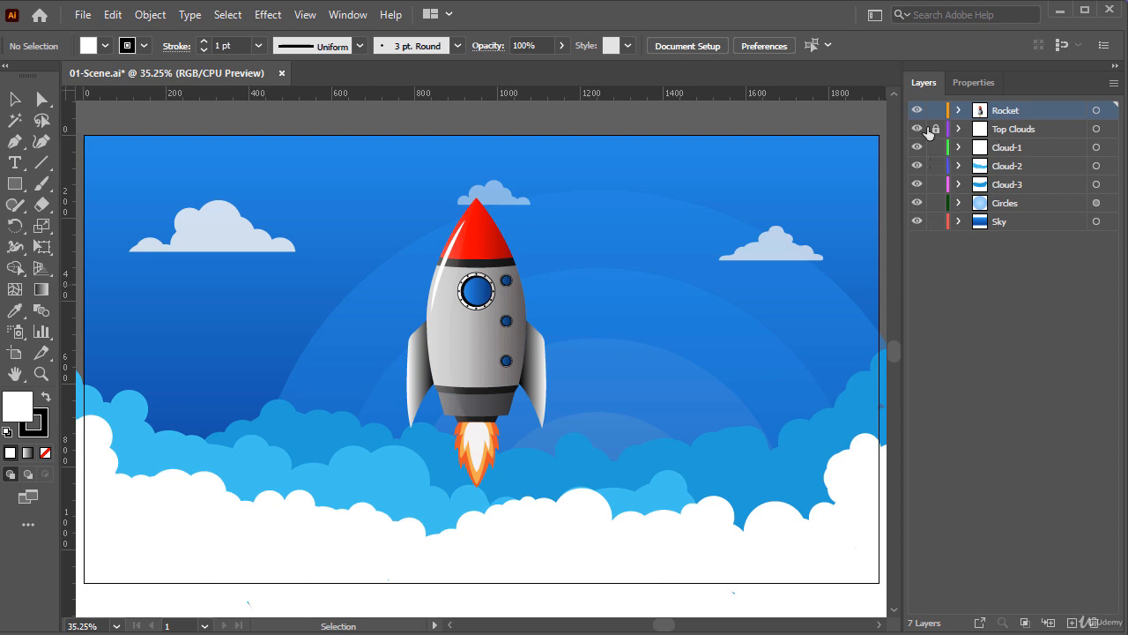
Unlock and expand Top Clouds, then delete the emptied Top Clouds layer.
left_click(936, 129)
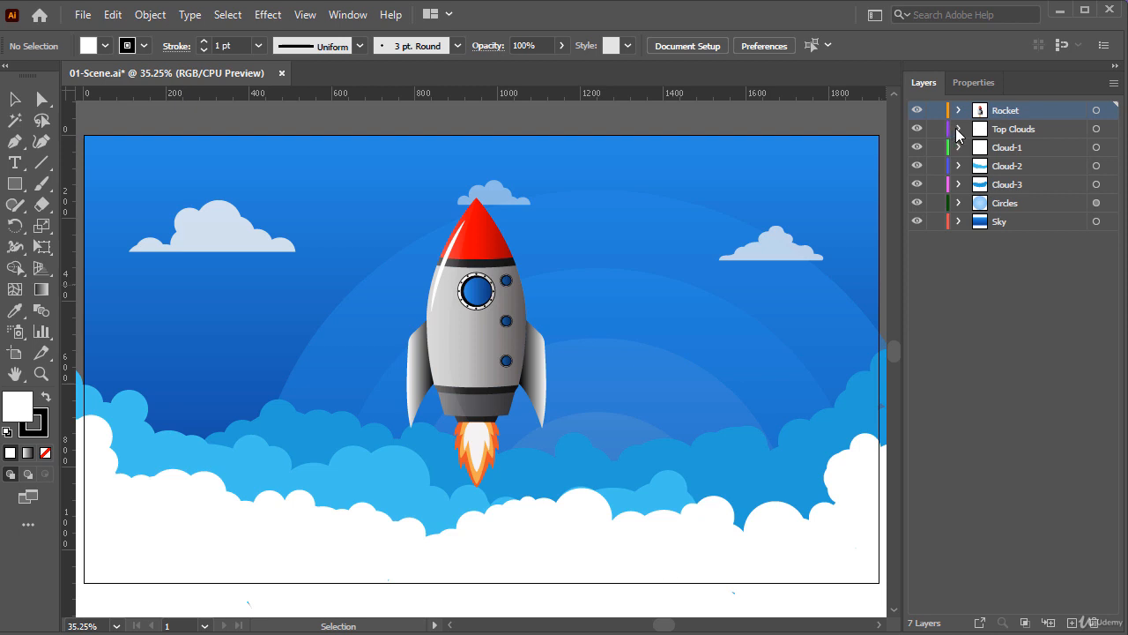
left_click(959, 128)
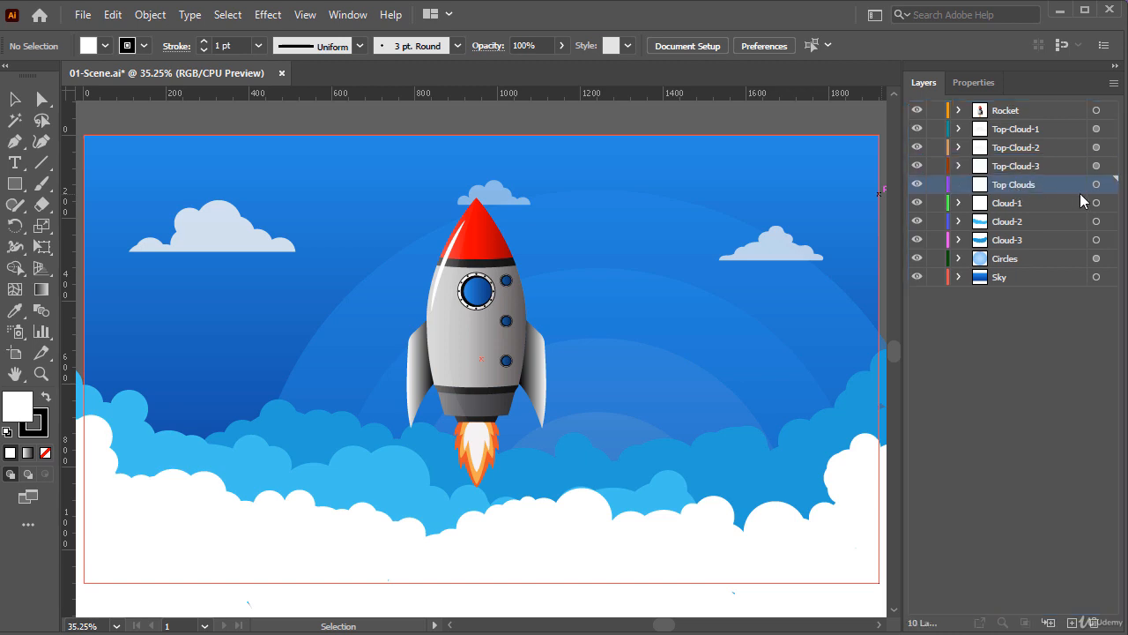
left_click(1095, 184)
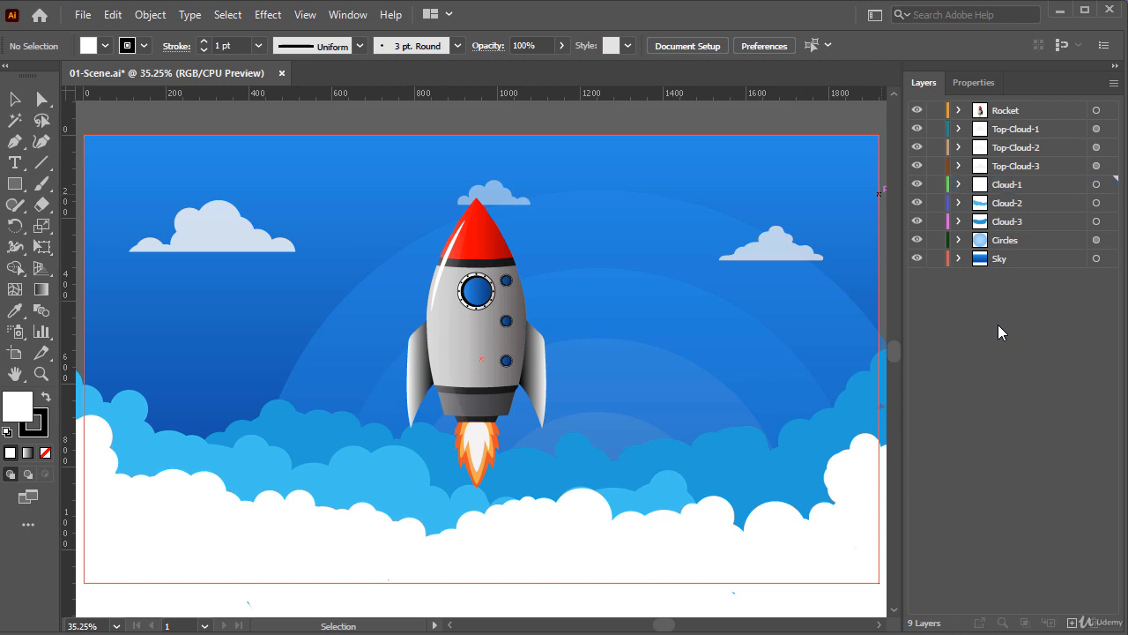
Release the Rocket layer's artwork to layers in sequence, creating Layer 38 through Layer 56.
left_click(1005, 110)
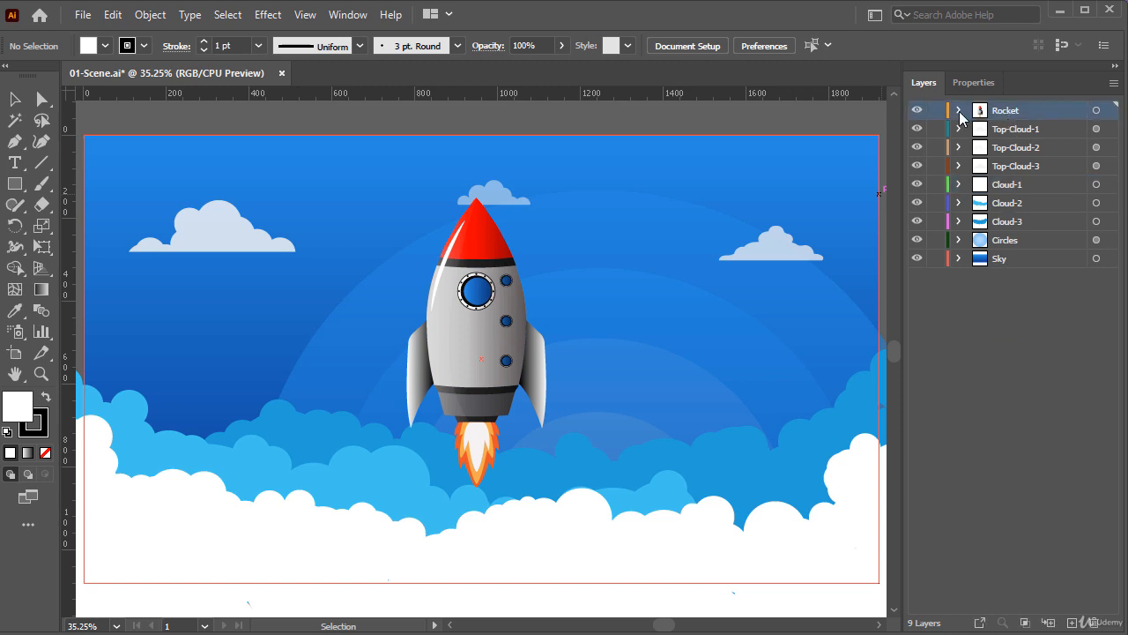
left_click(960, 110)
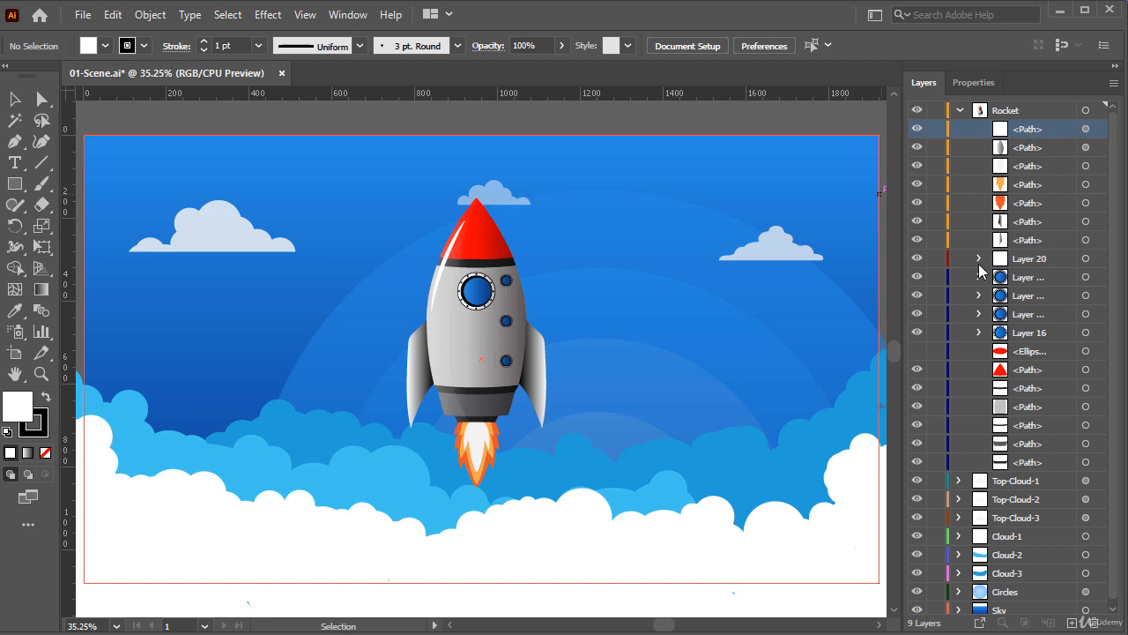
mouse_move(982, 346)
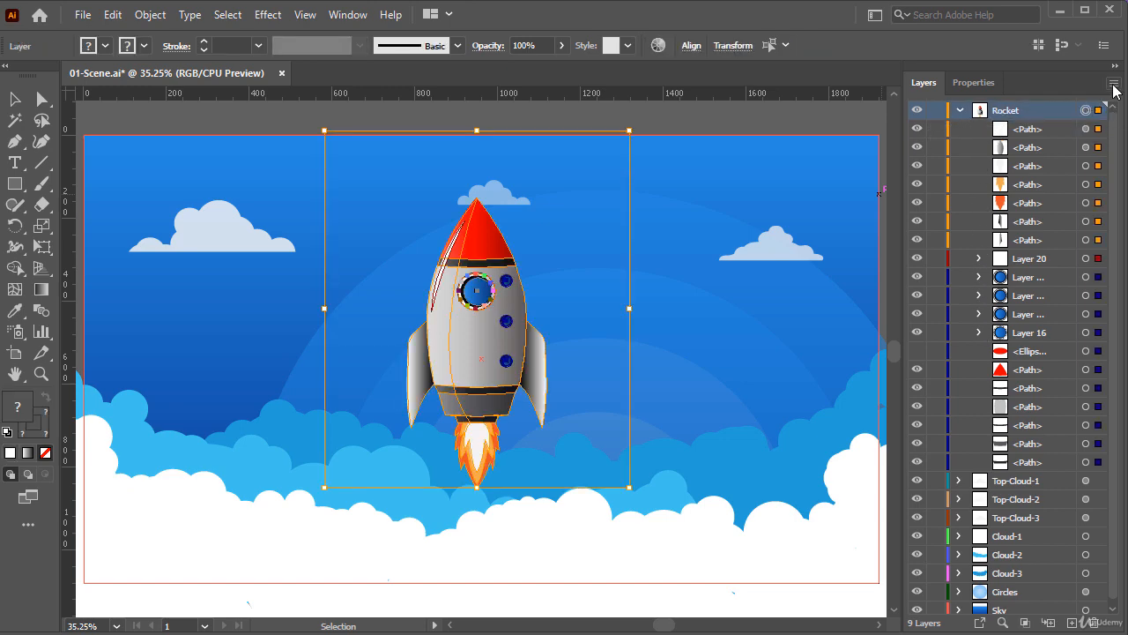
left_click(1115, 83)
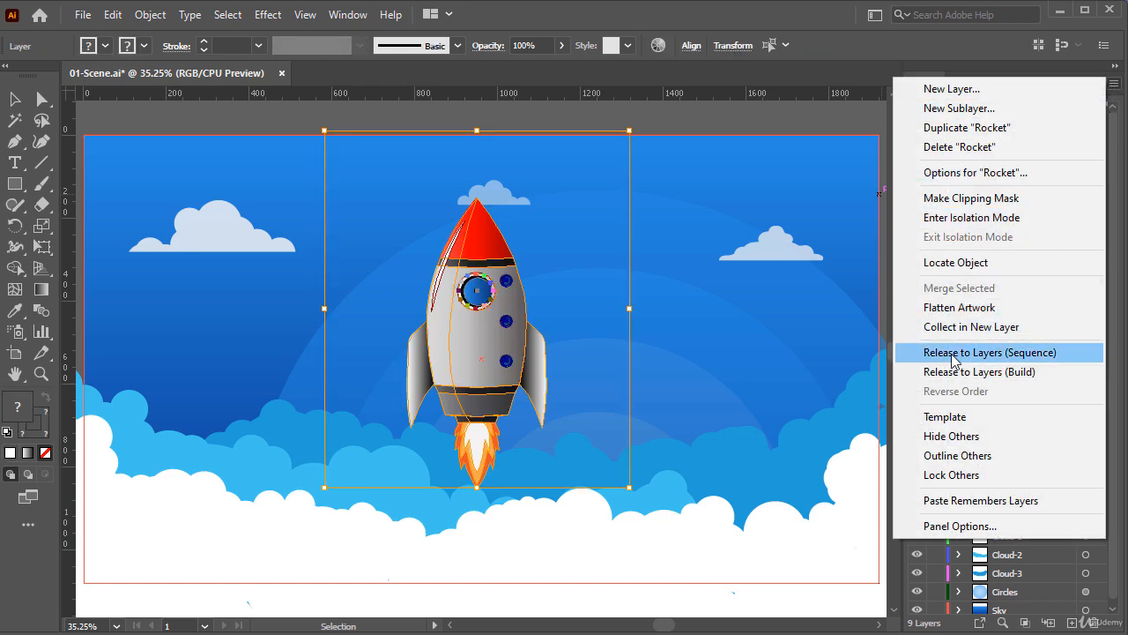
left_click(980, 351)
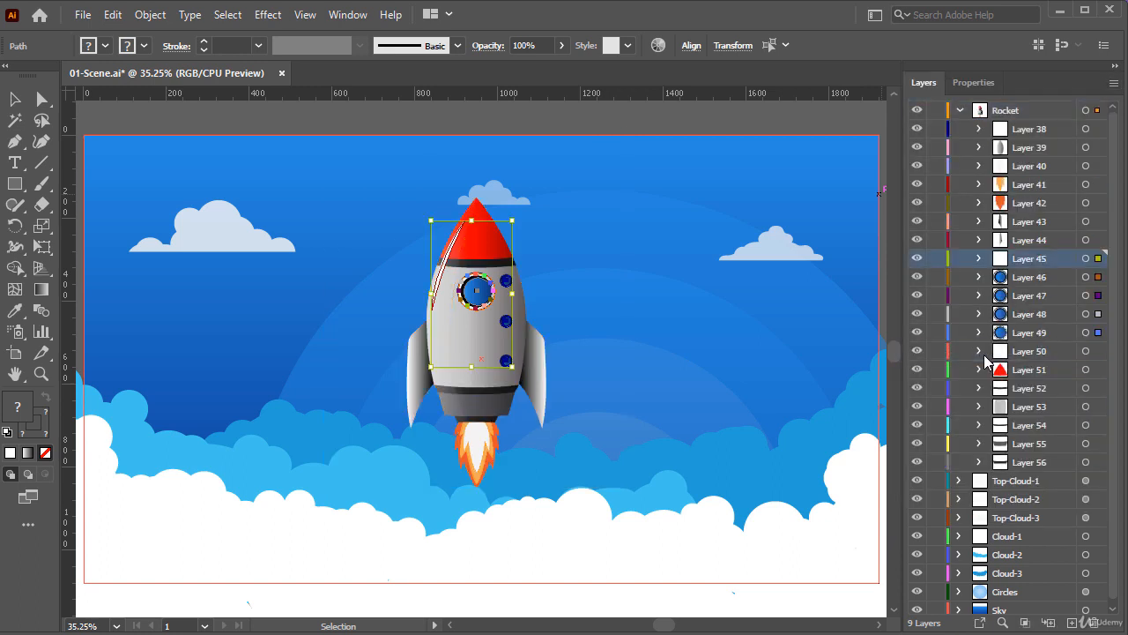
mouse_move(982, 167)
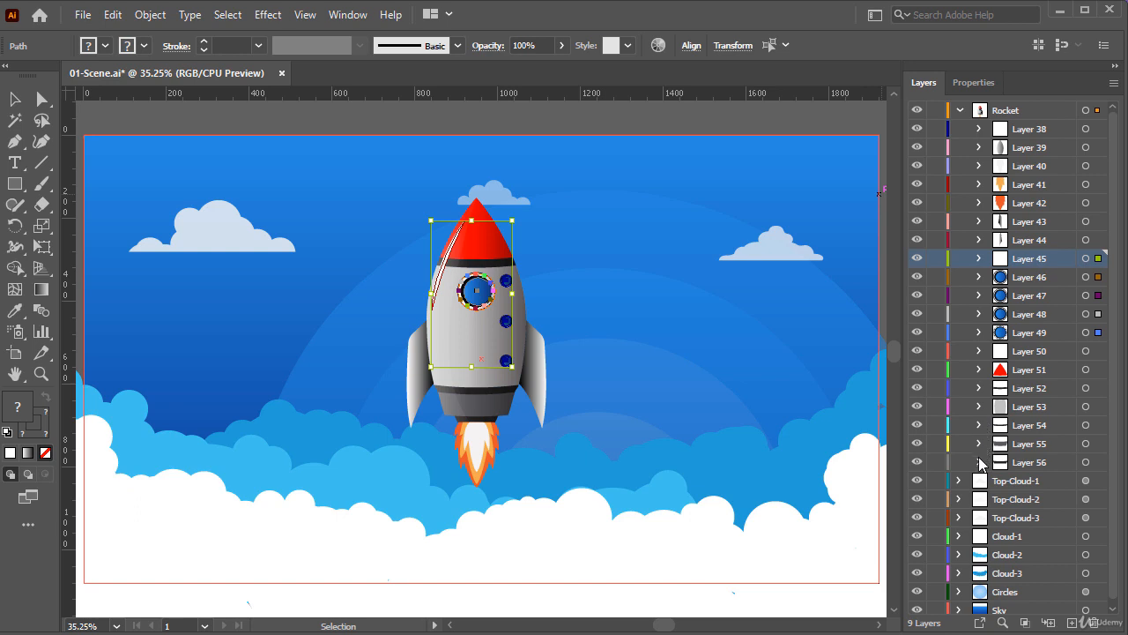
left_click(1029, 128)
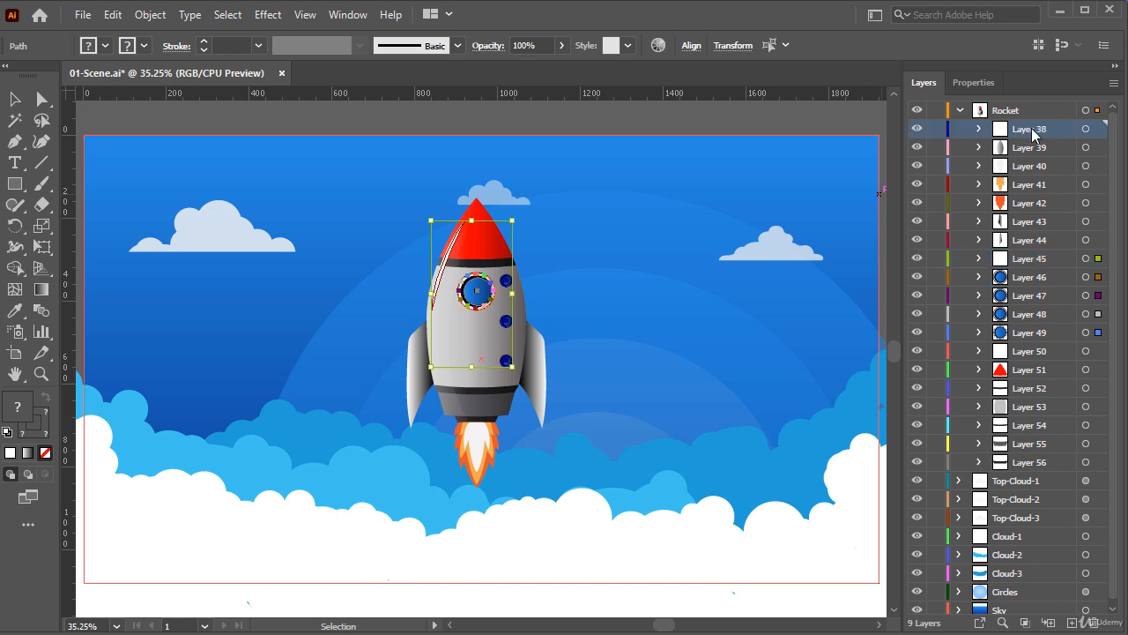
mouse_move(1019, 109)
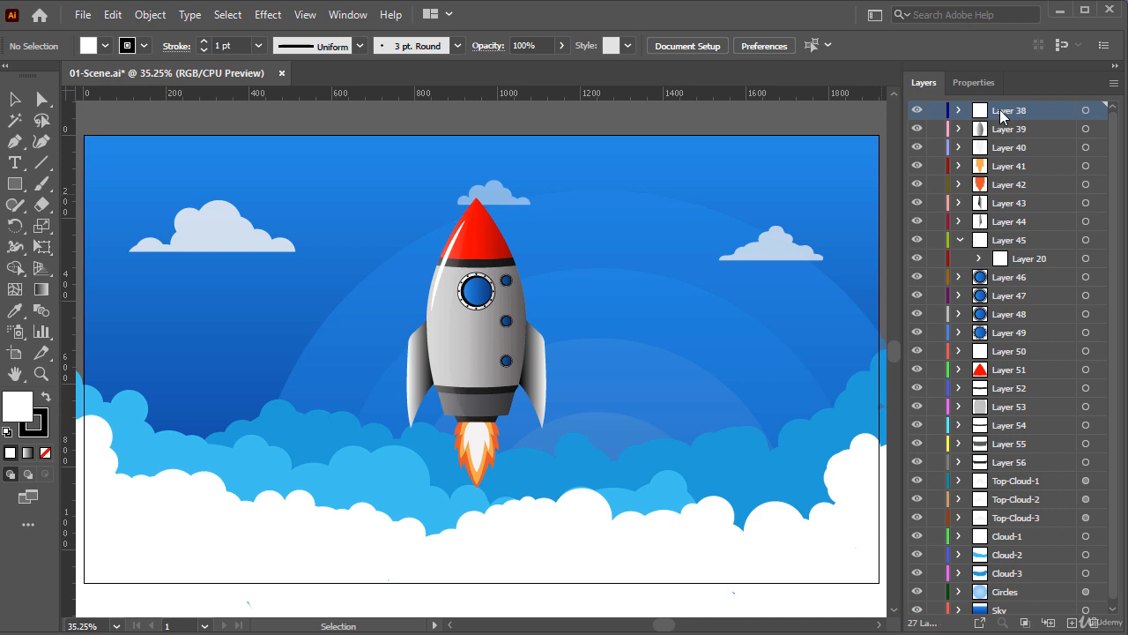
mouse_move(1019, 123)
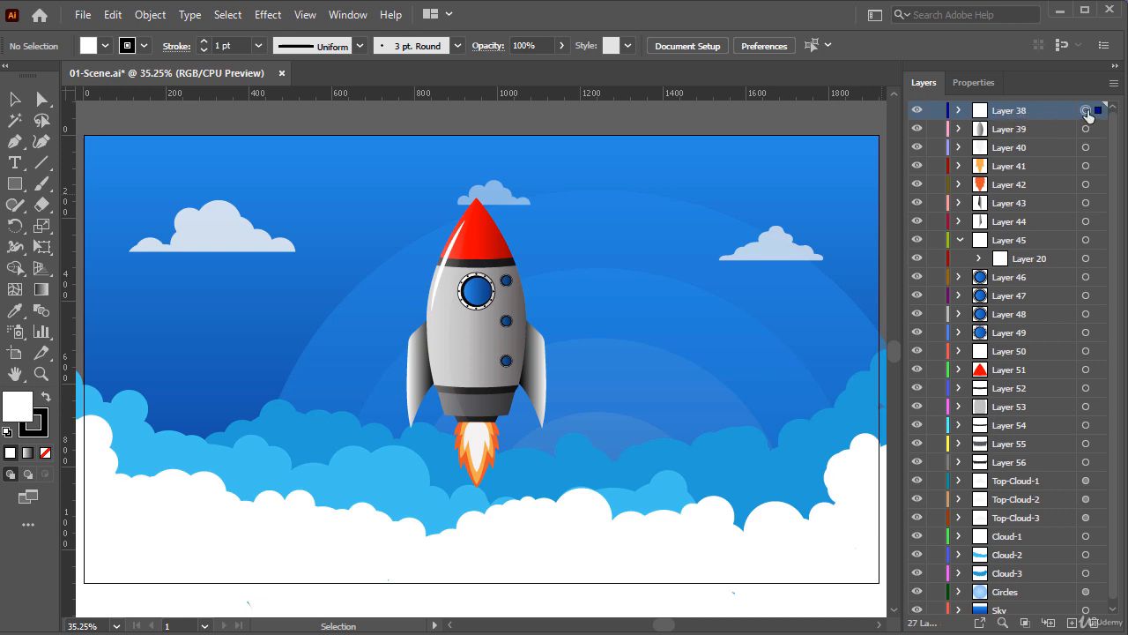
Rename Layer 38 to Body-Highlight and Layer 39 to Body-Gradient.
left_click(1084, 109)
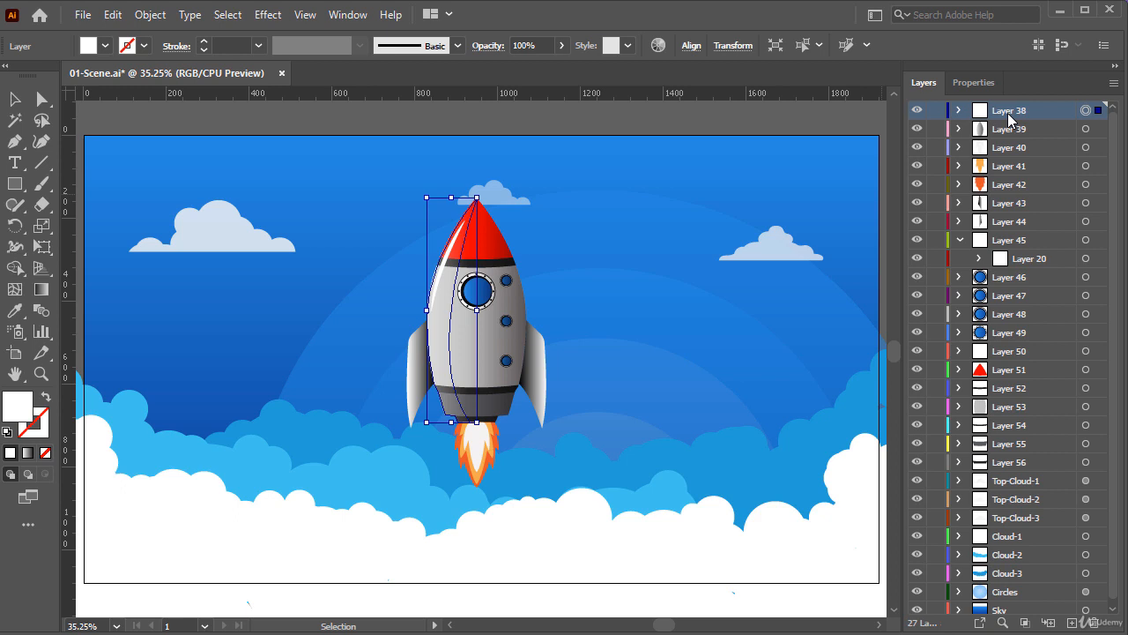
double_click(1011, 110)
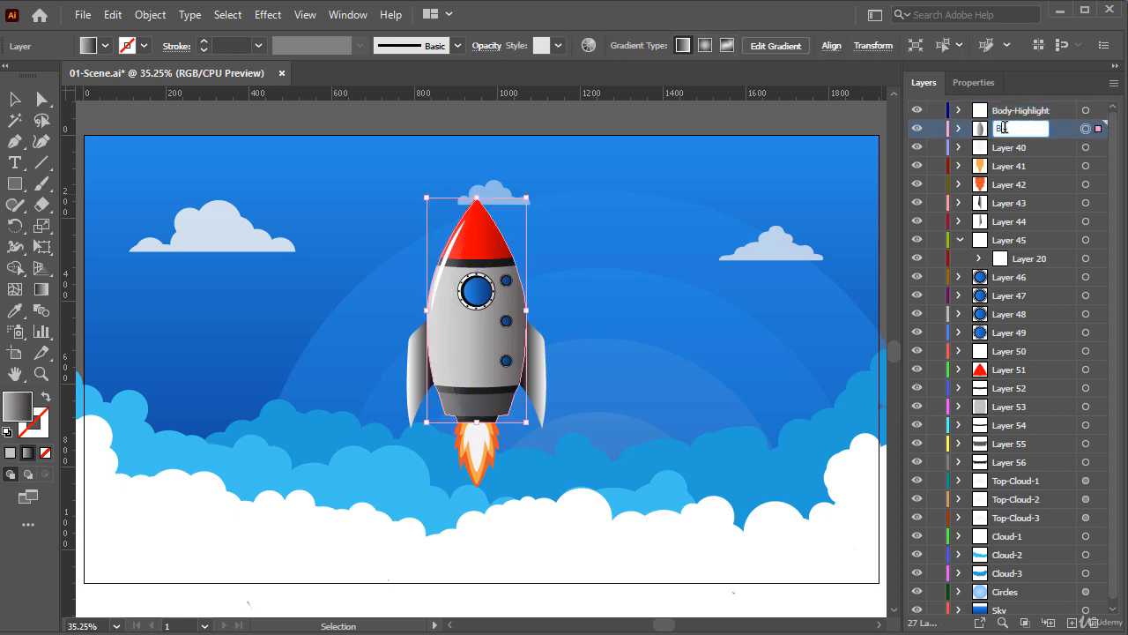
type("Body-Gradient")
left_click(1033, 147)
type("Fire-01")
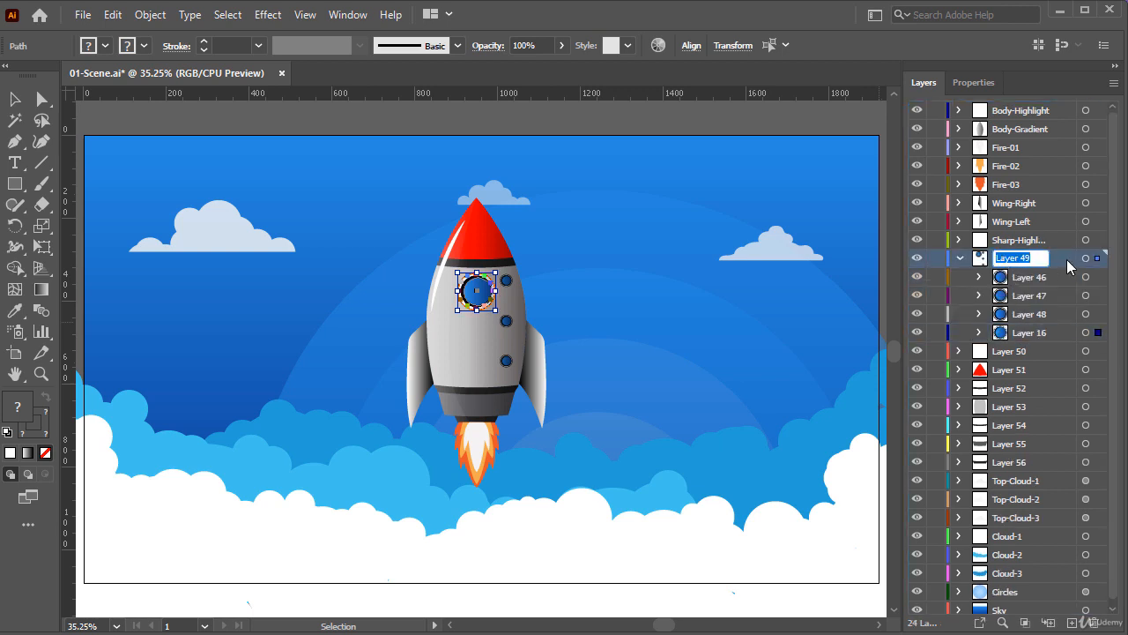
Name the porthole layer Windows and merge Layers 51–56 into a Body layer.
type("Windows")
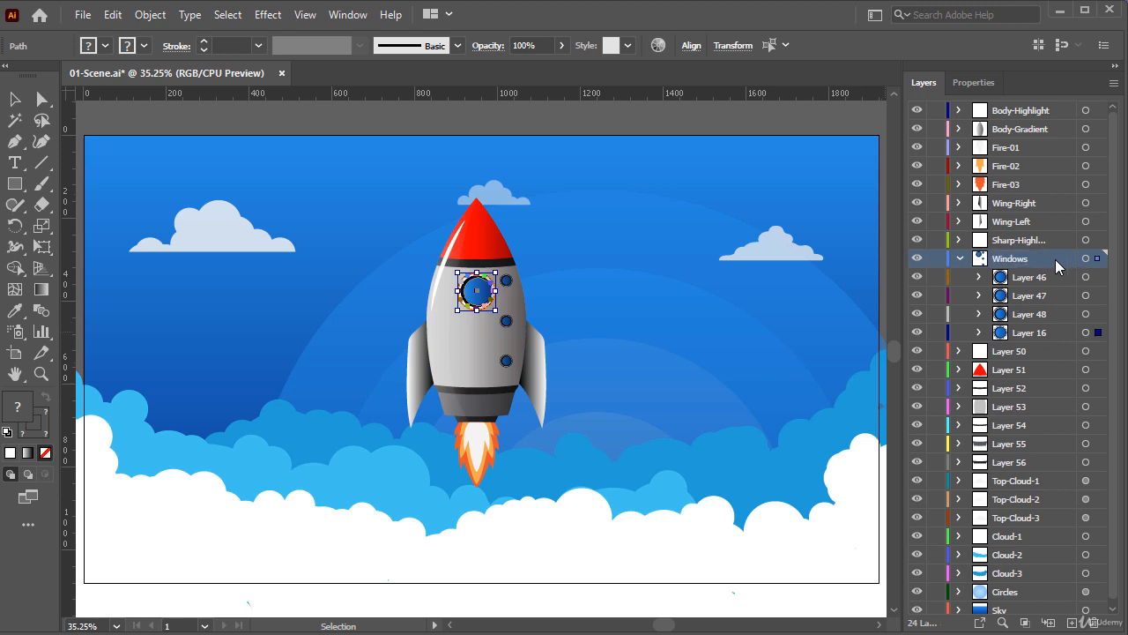
left_click(960, 258)
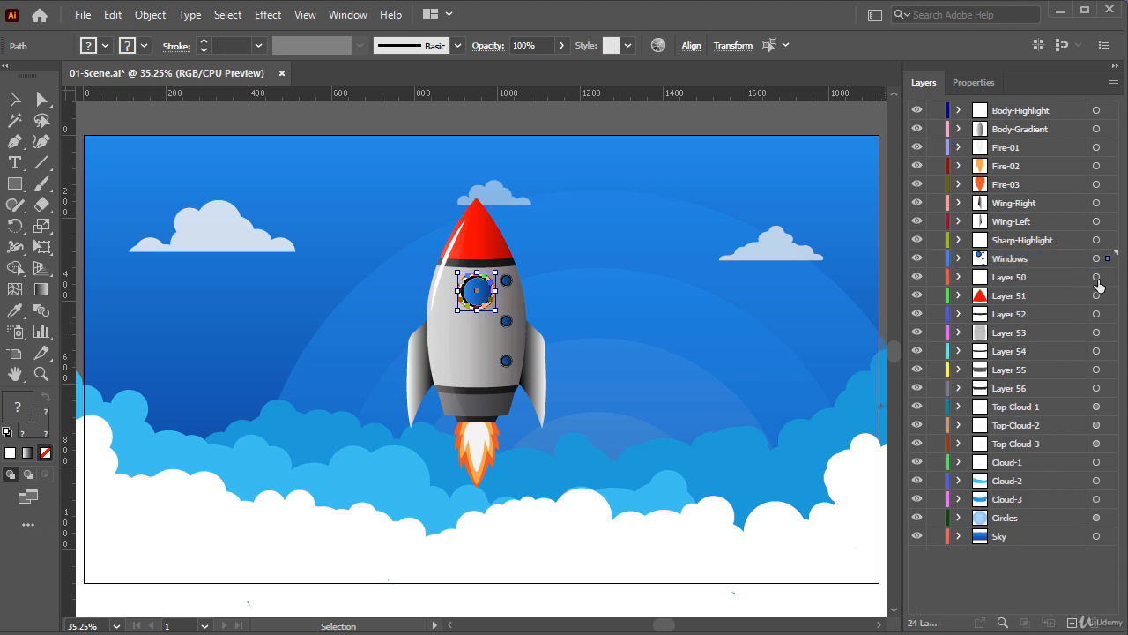
left_click(958, 277)
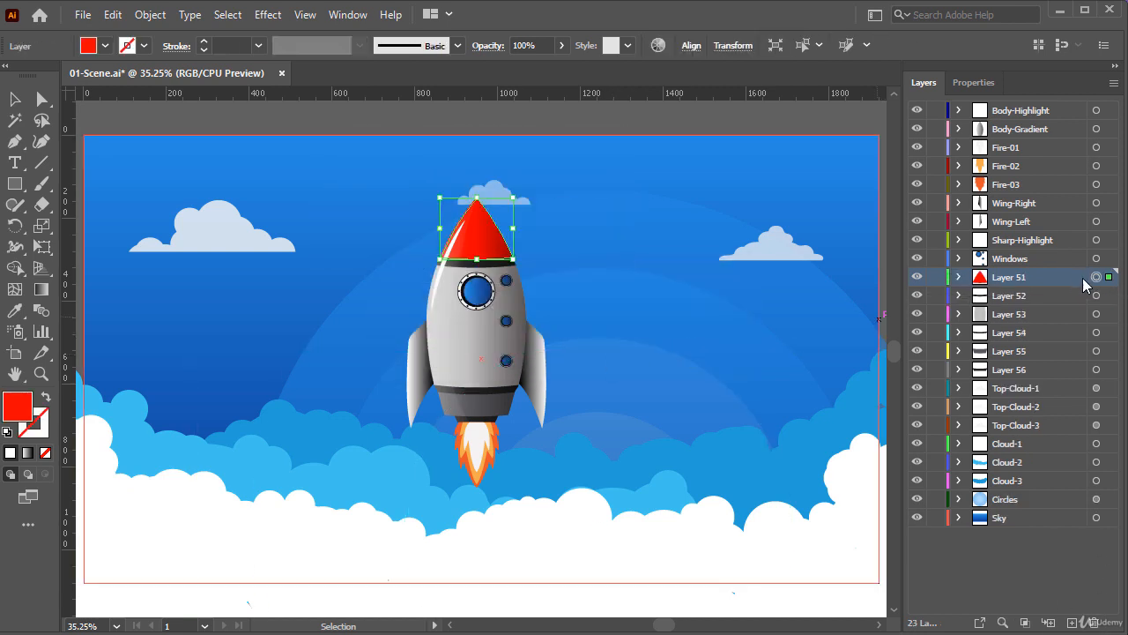
left_click(1009, 295)
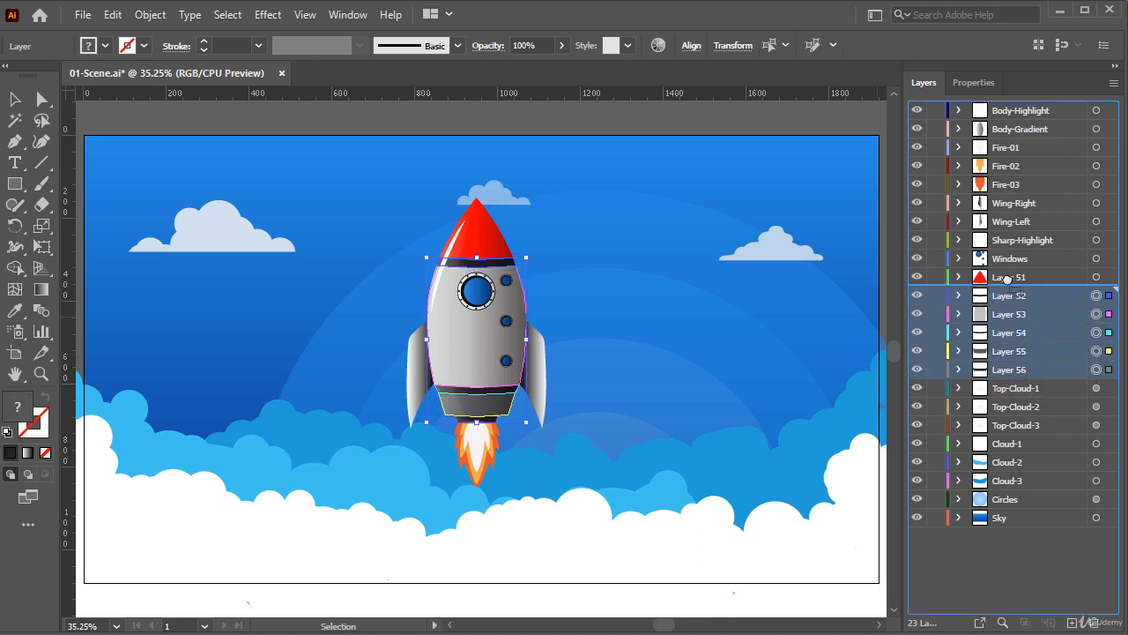
double_click(1009, 277)
type("Body")
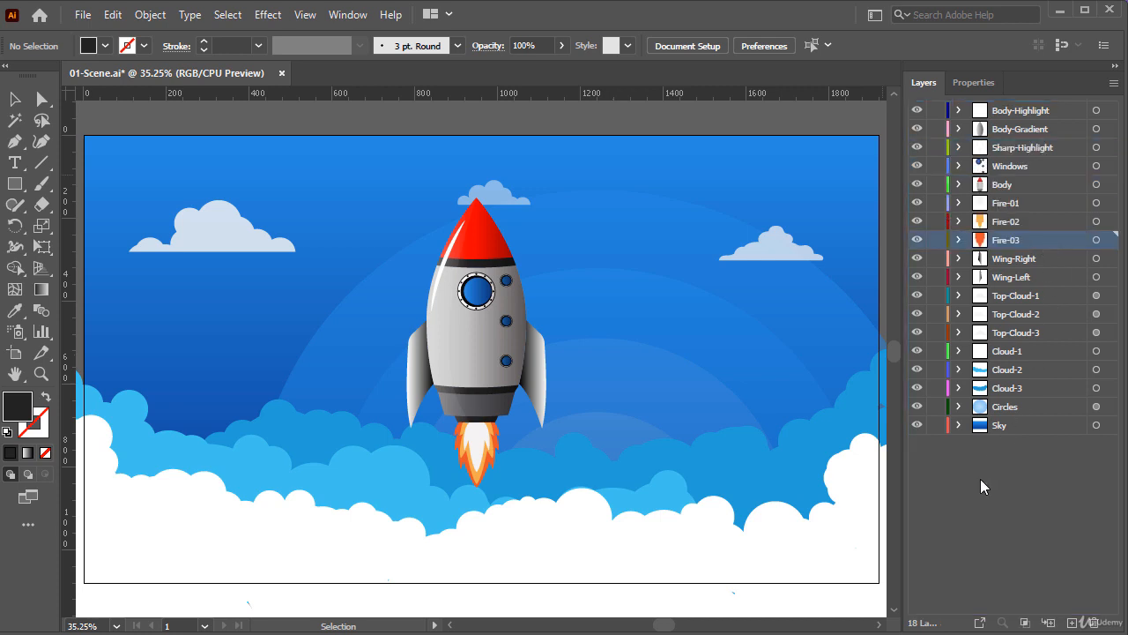
Make Sharp-Highlight the active layer and save as '02-Scene For AE.ai'.
left_click(1032, 240)
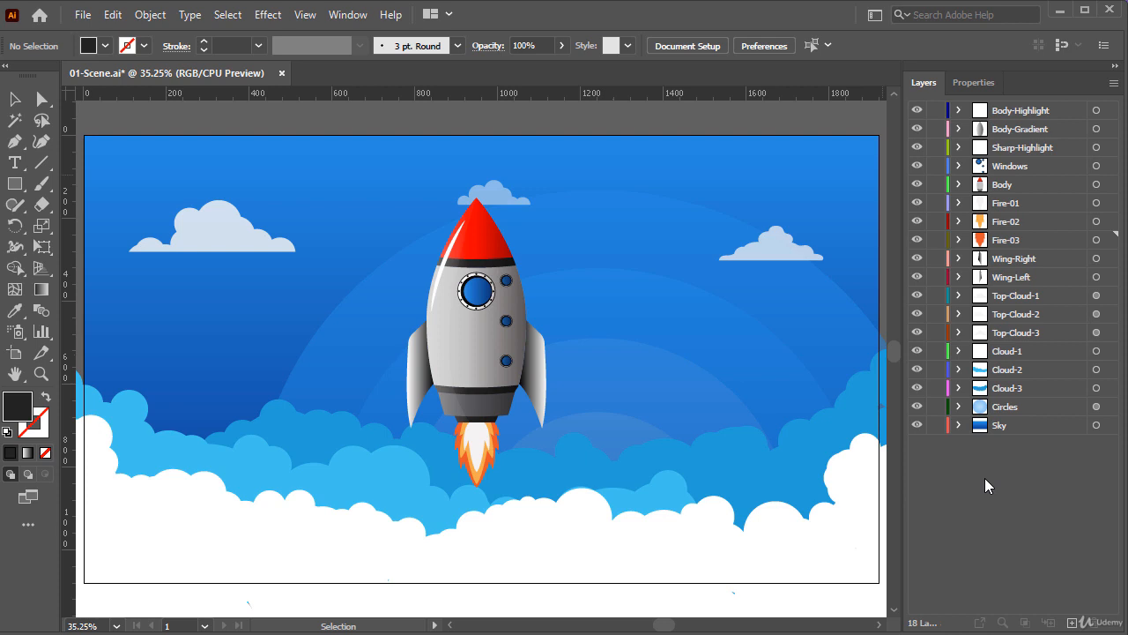
left_click(1023, 147)
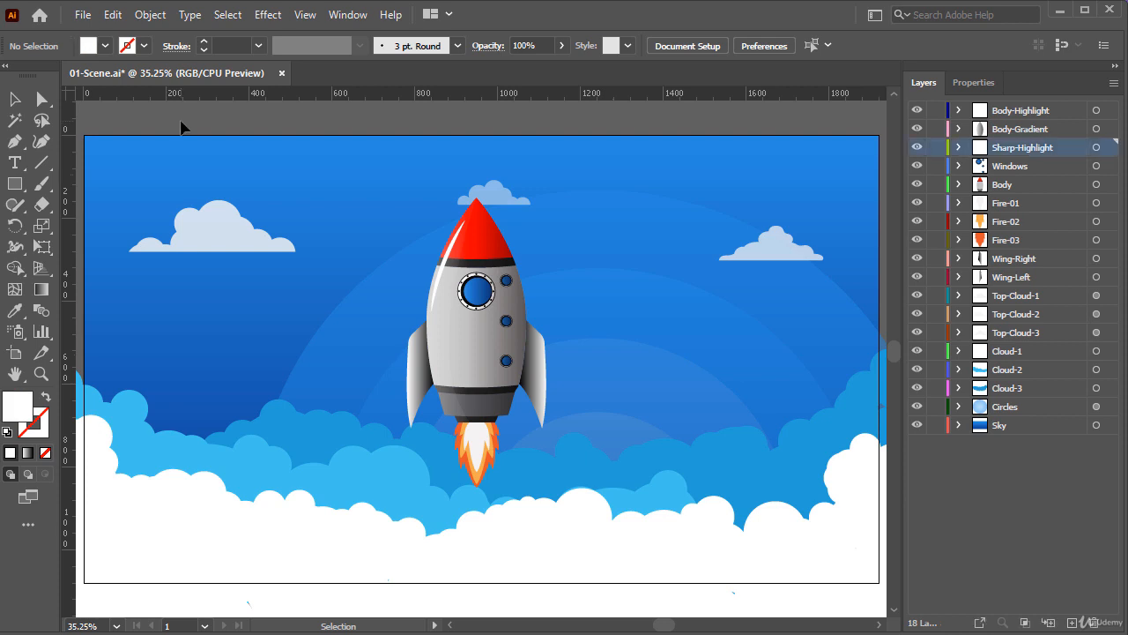
left_click(86, 14)
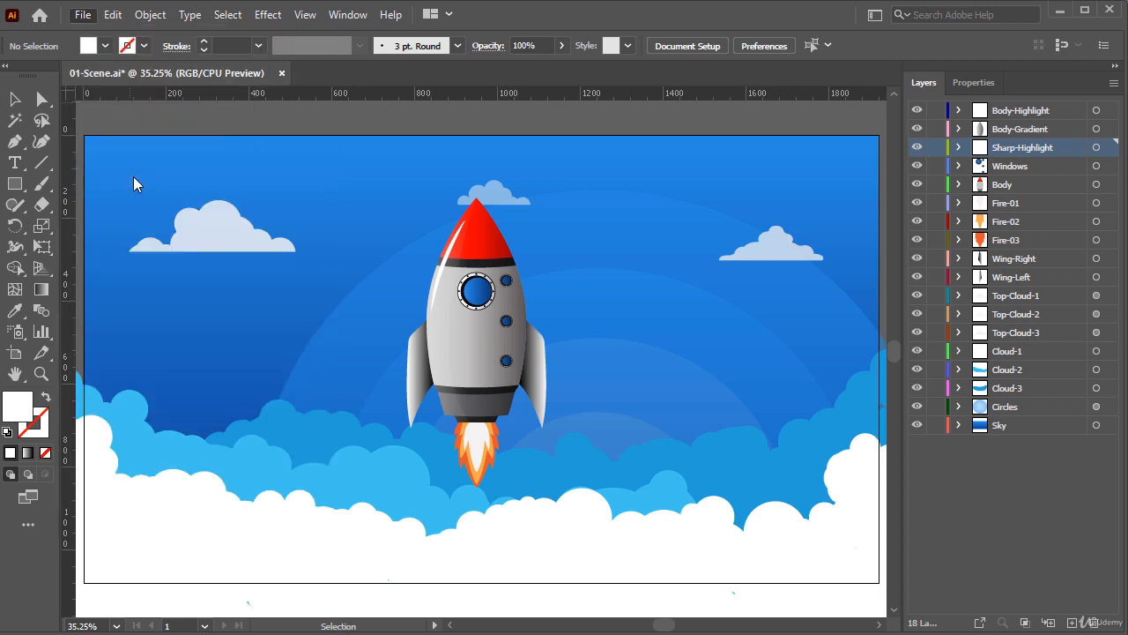
type("02-Scene For")
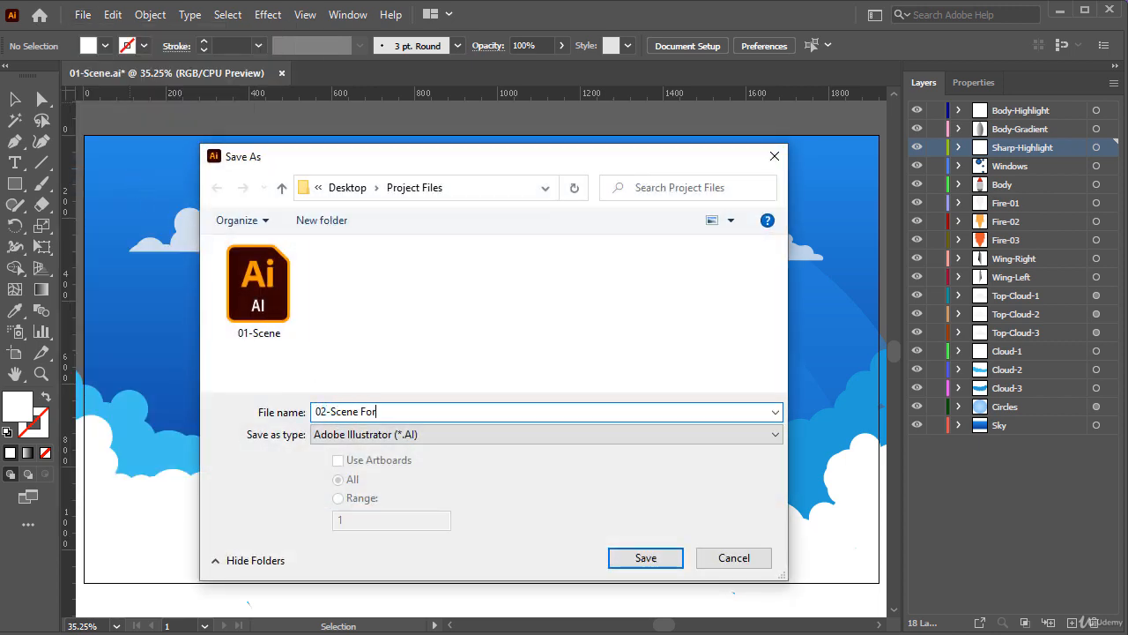
left_click(645, 557)
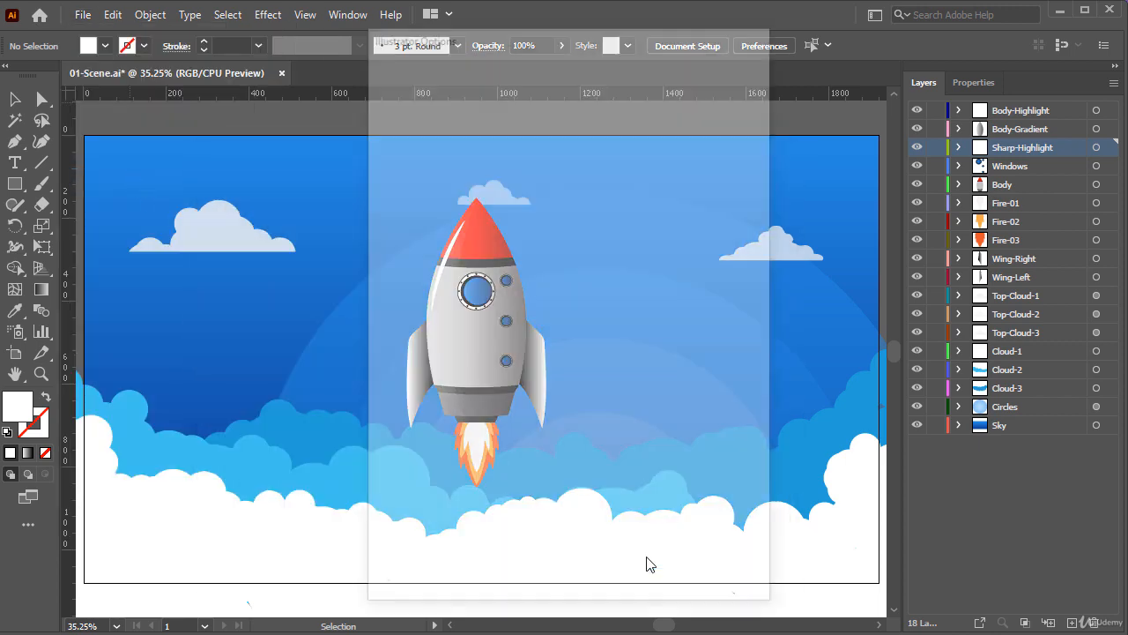
Keep Illustrator 2020 as the compatibility version and confirm the save options.
left_click(480, 74)
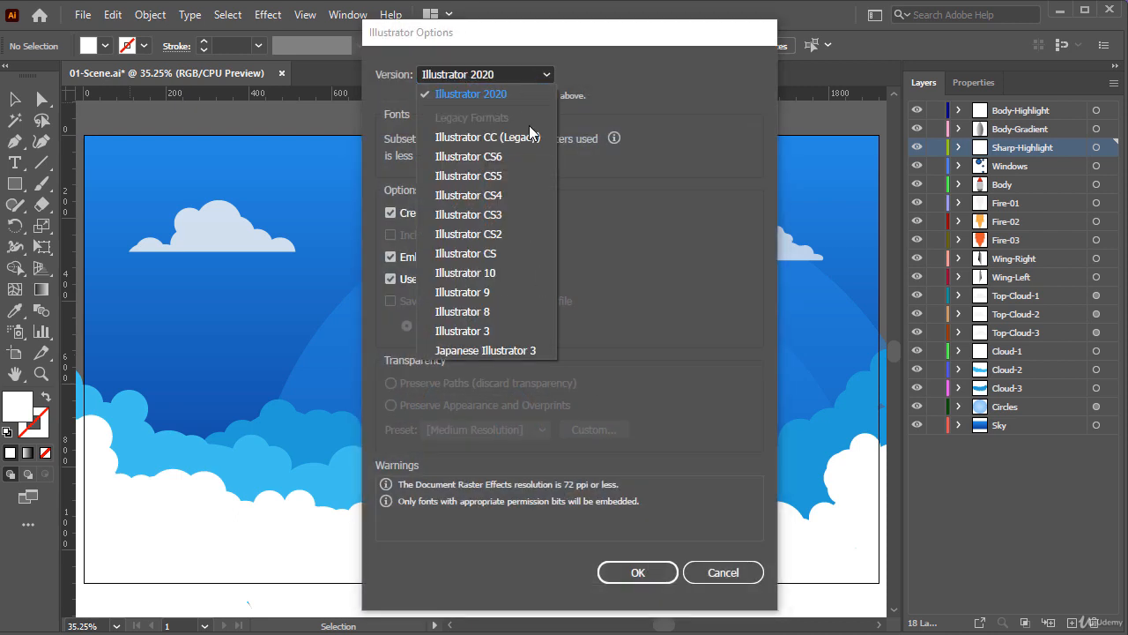
left_click(470, 94)
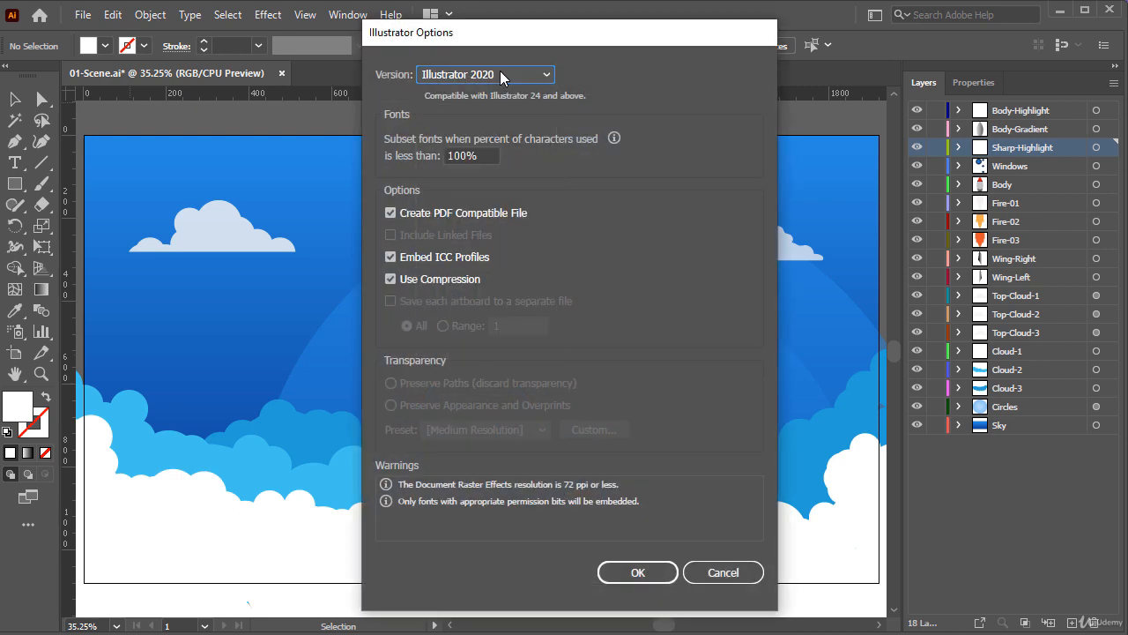
left_click(637, 572)
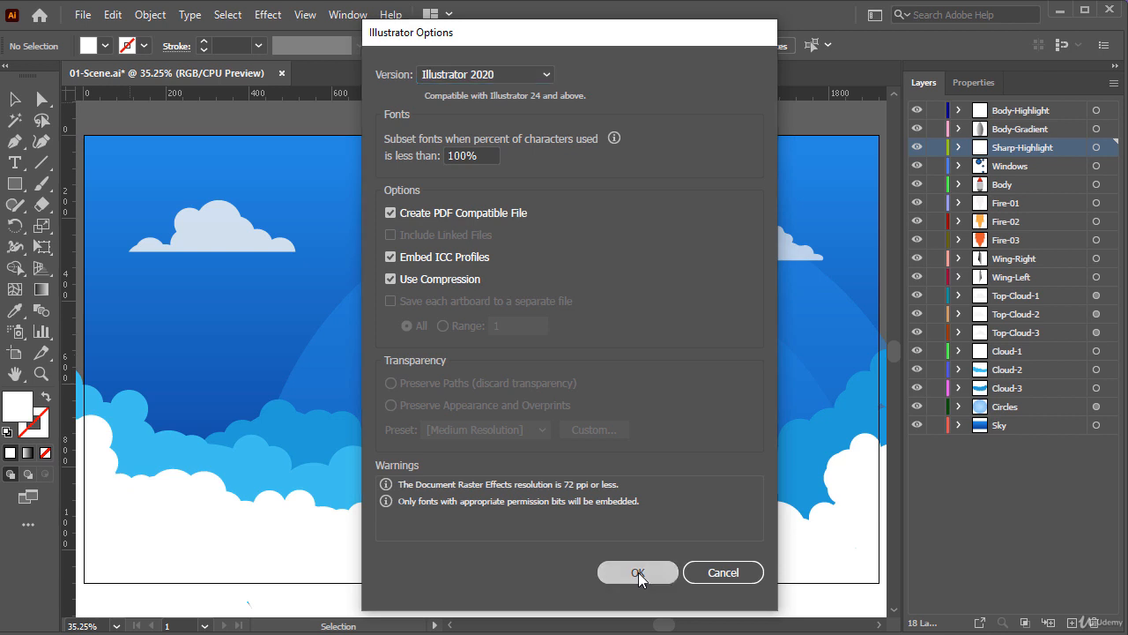
left_click(636, 572)
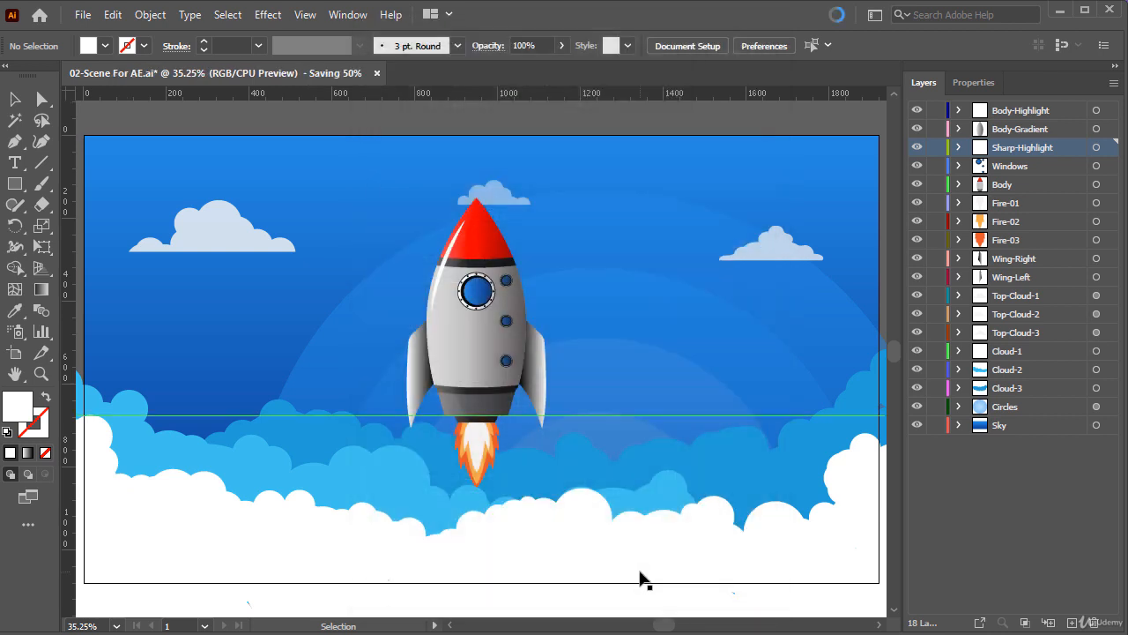